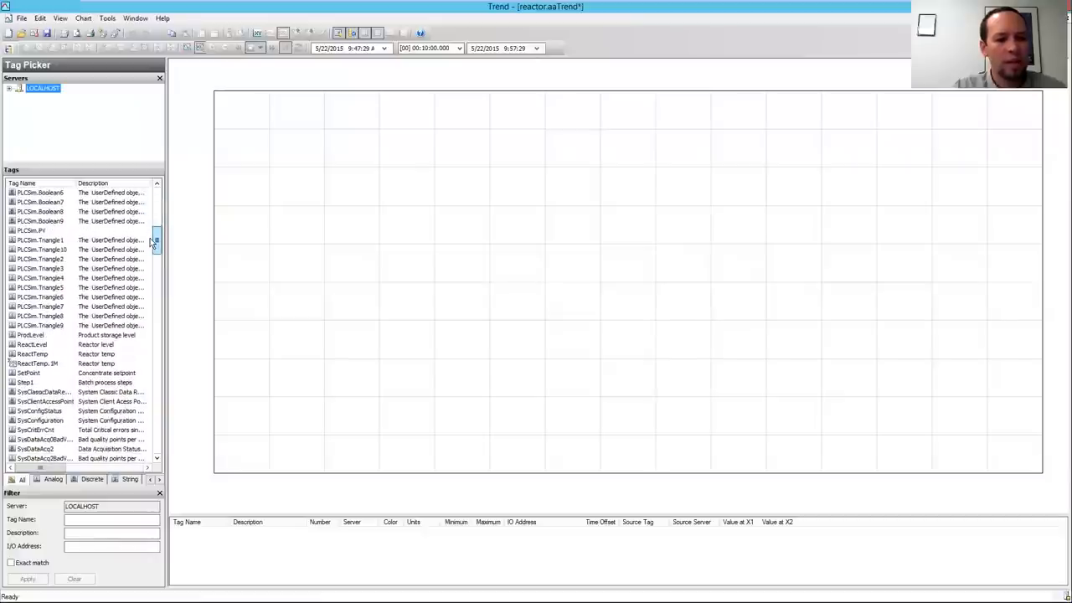
# Step: Add the ReactLevel tag to the chart and choose a shorter time span
pyautogui.click(34, 345)
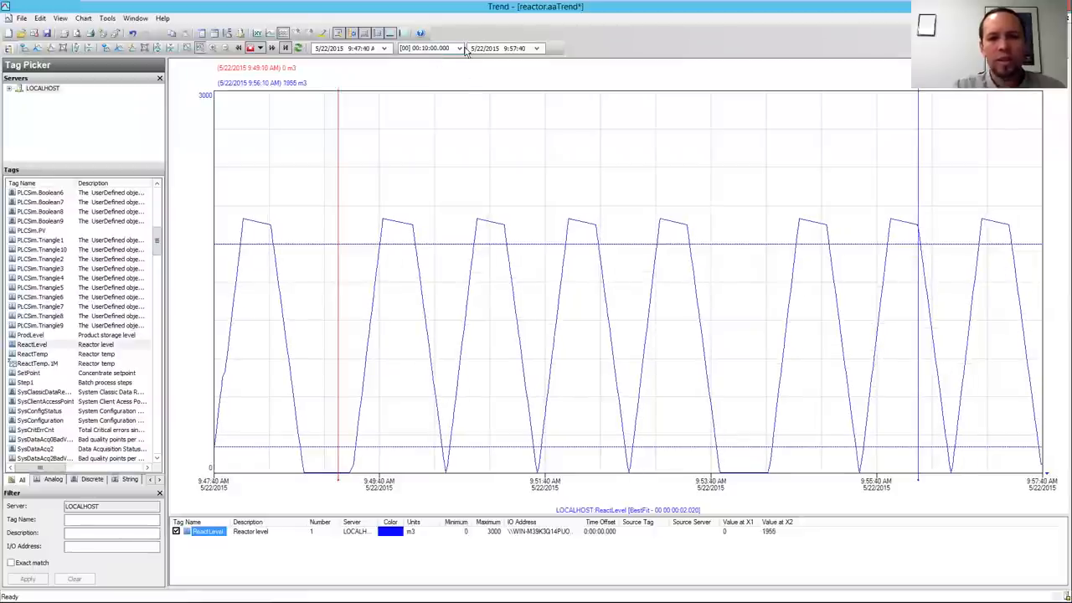
pyautogui.click(459, 47)
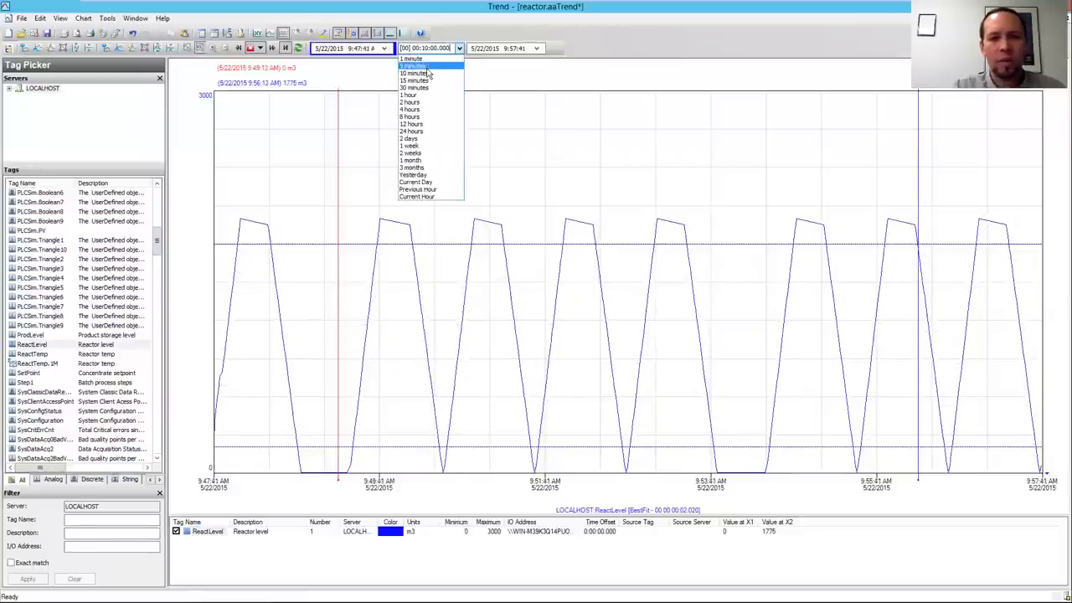
pyautogui.click(413, 67)
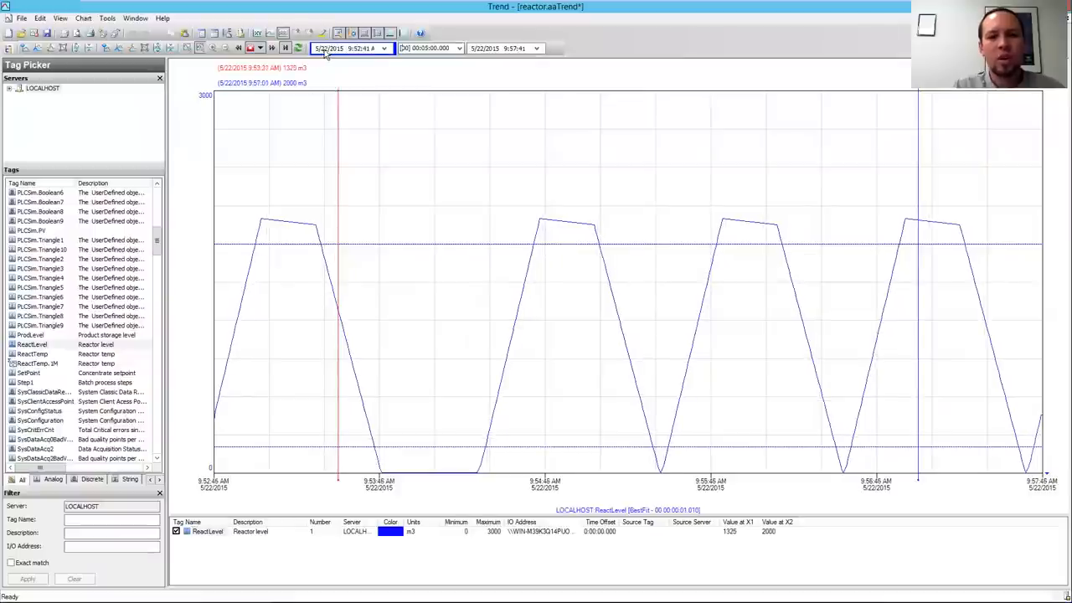
# Step: Step the time window earlier, then back to the most recent data
pyautogui.click(384, 47)
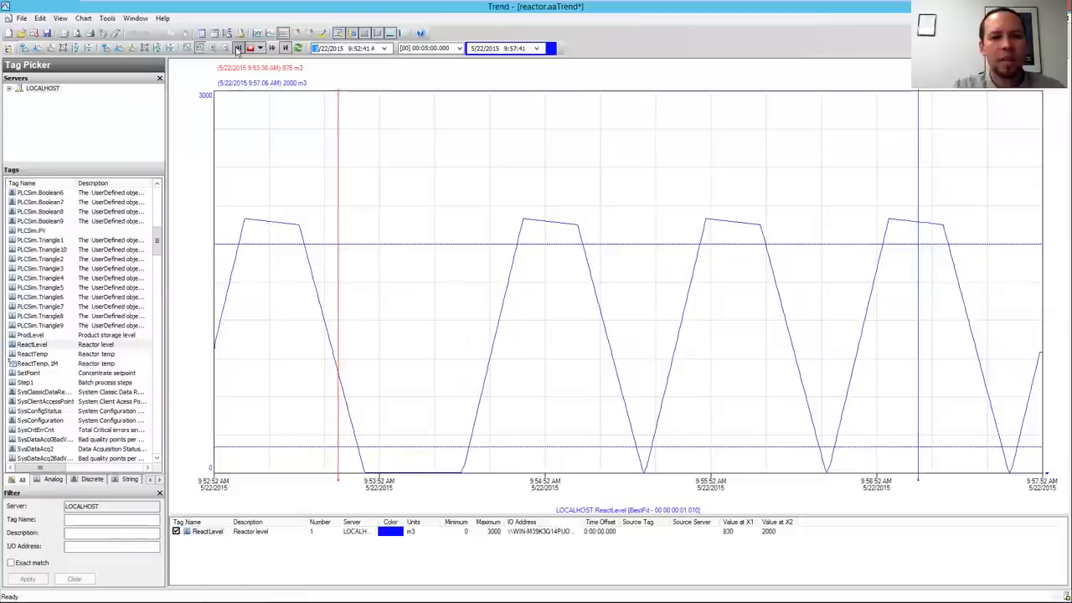
pyautogui.click(238, 47)
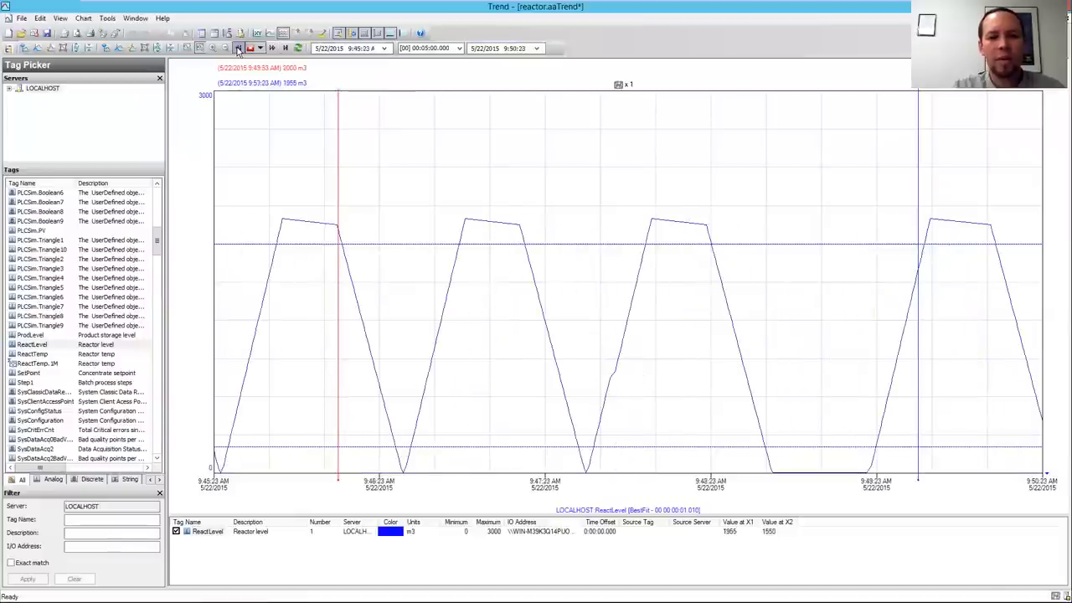
pyautogui.click(238, 47)
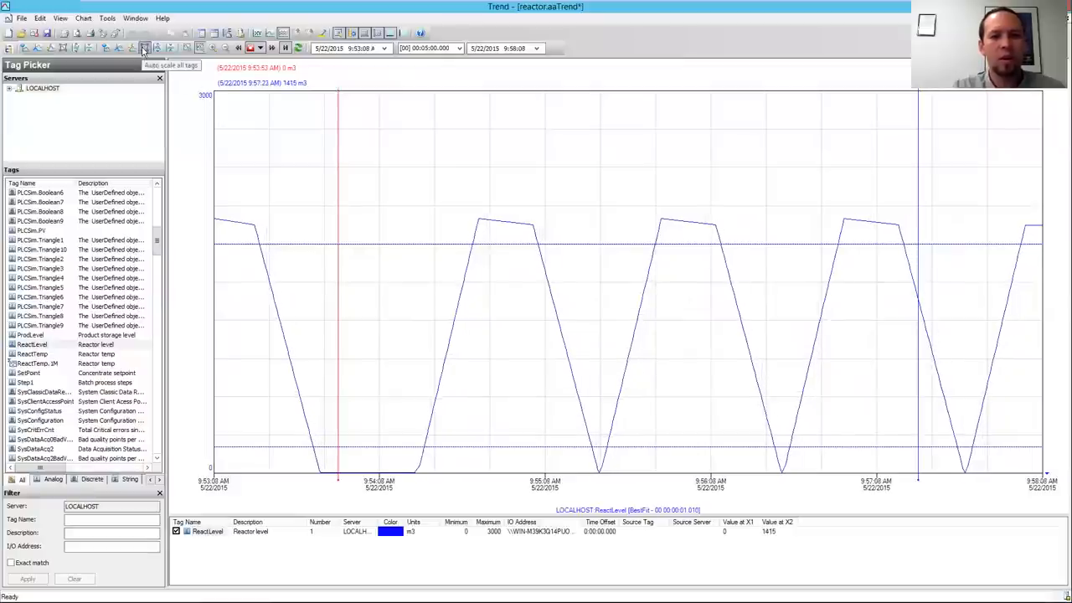
# Step: Auto-scale all tags so the ReactLevel cycles fill the chart height
pyautogui.click(144, 47)
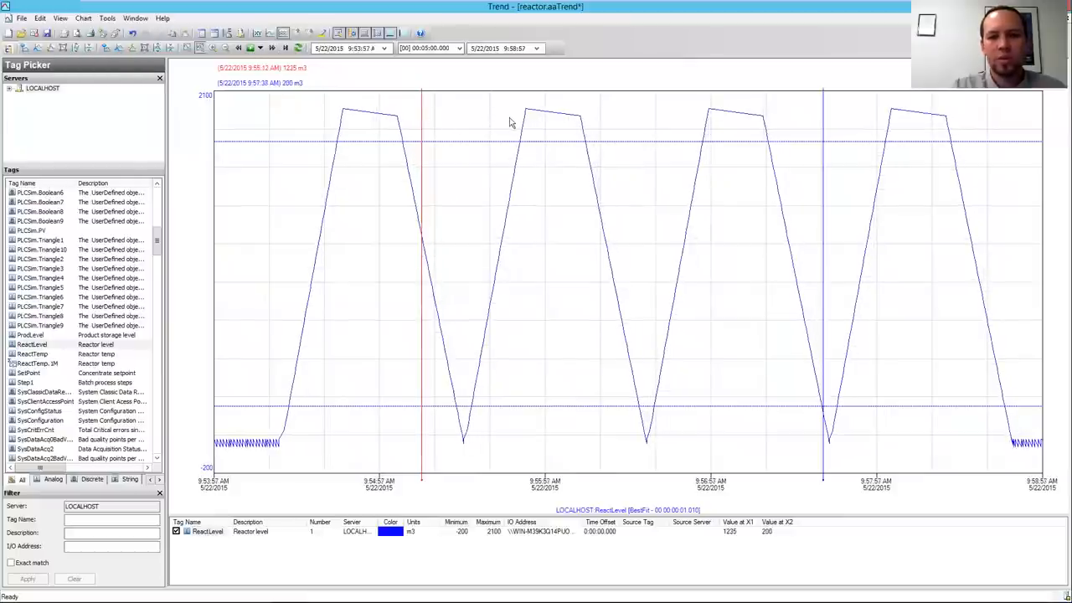
pyautogui.moveTo(527, 114)
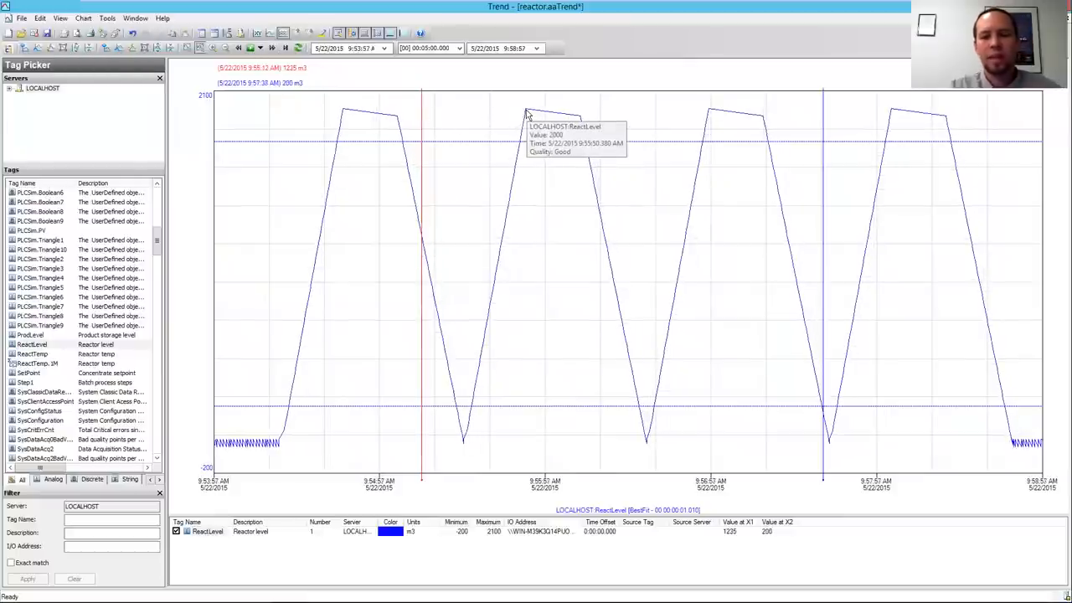
pyautogui.moveTo(528, 114)
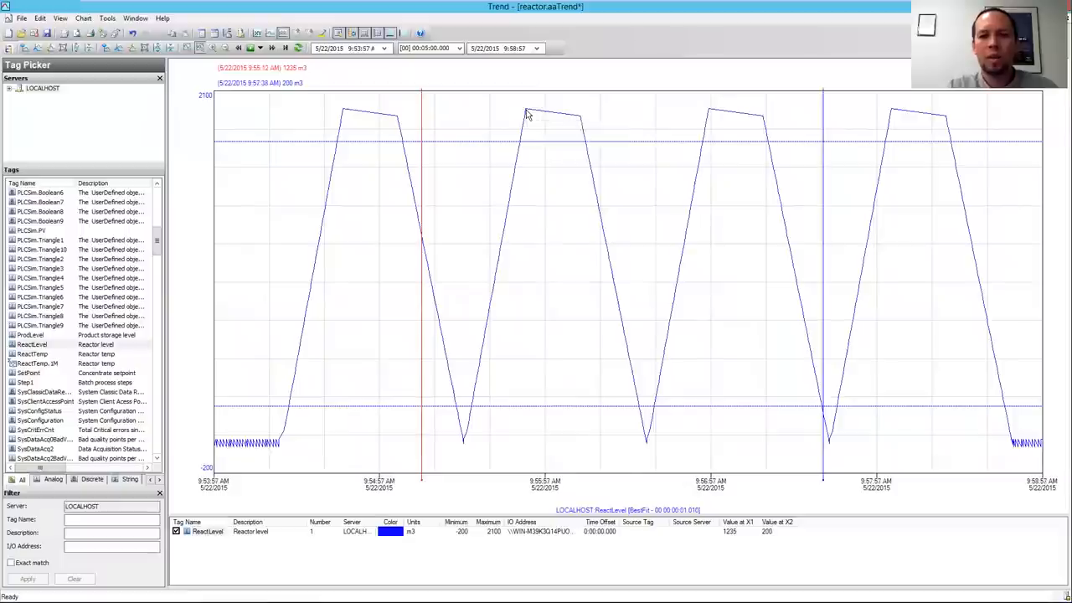
# Step: Add a private 'sensor calibration' annotation at a peak of the ReactLevel curve
pyautogui.rightClick(527, 114)
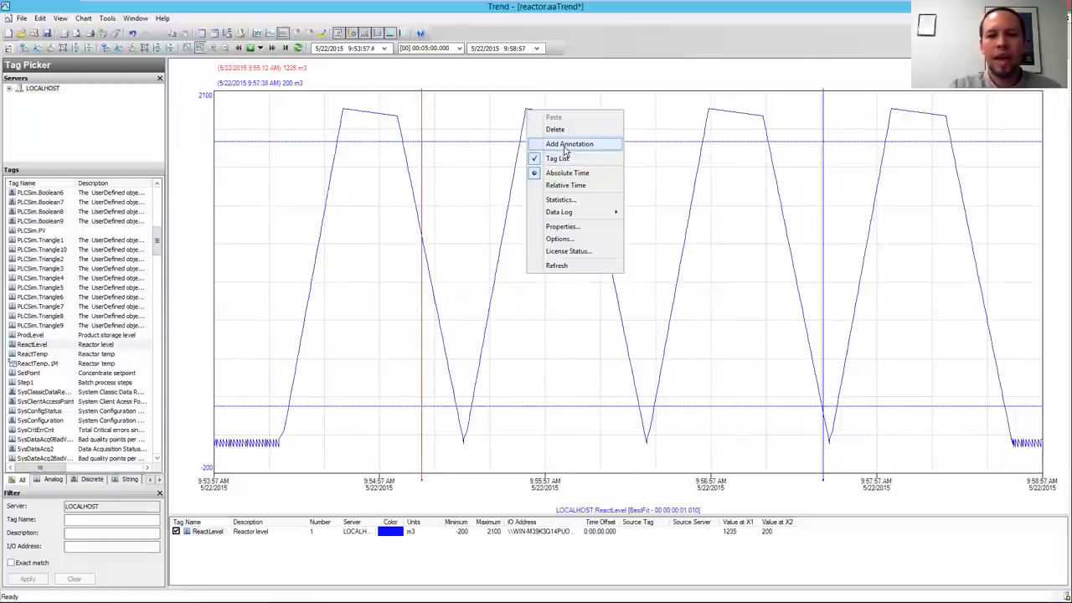
pyautogui.click(570, 144)
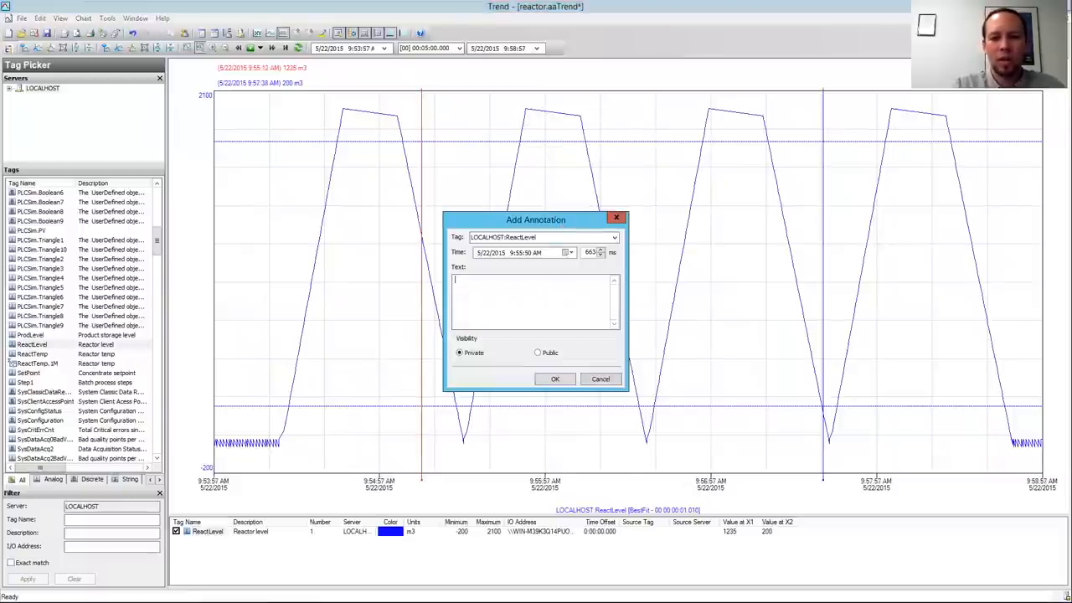
pyautogui.write('sensor calibration')
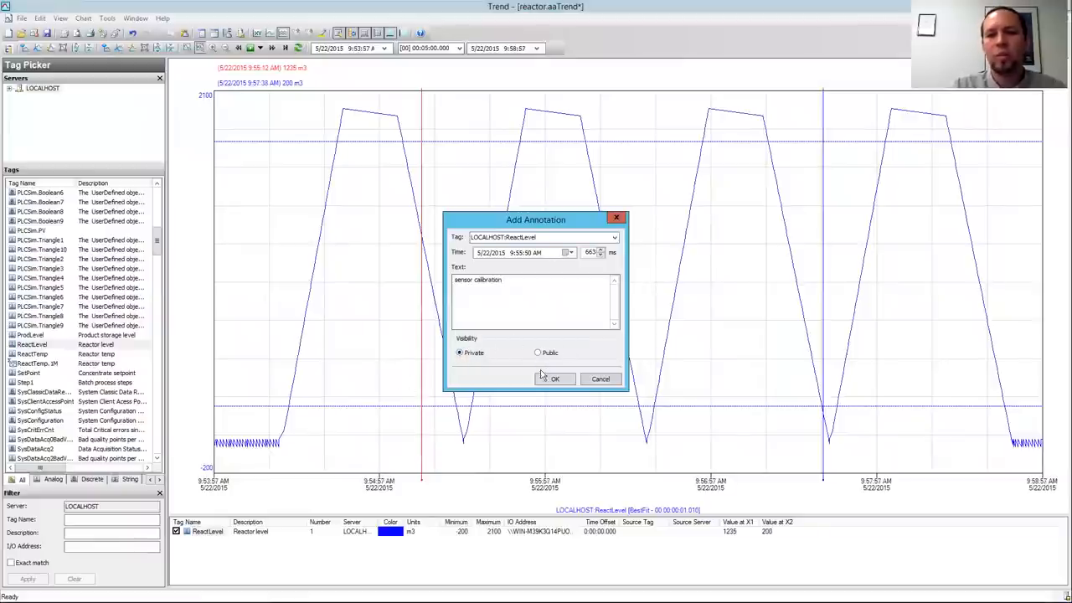
pyautogui.click(555, 379)
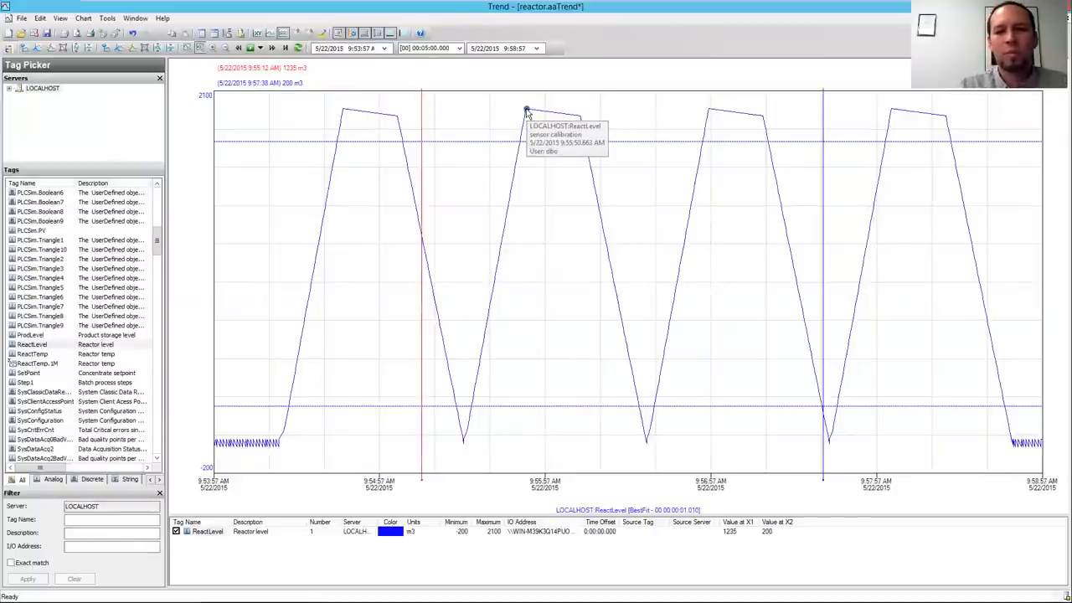
pyautogui.moveTo(526, 109)
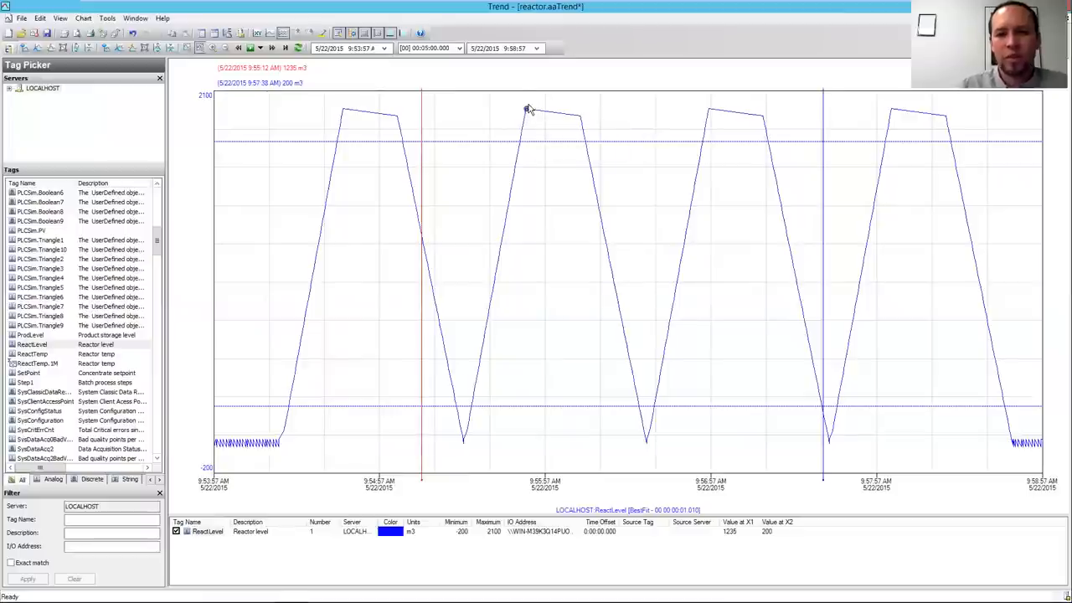
pyautogui.moveTo(528, 111)
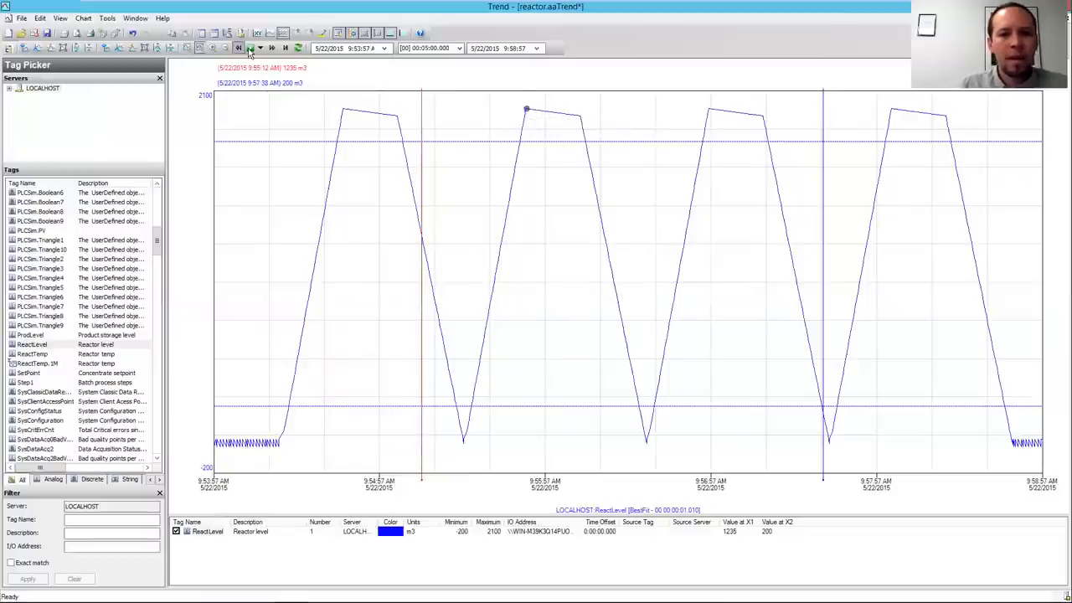
pyautogui.rightClick(461, 164)
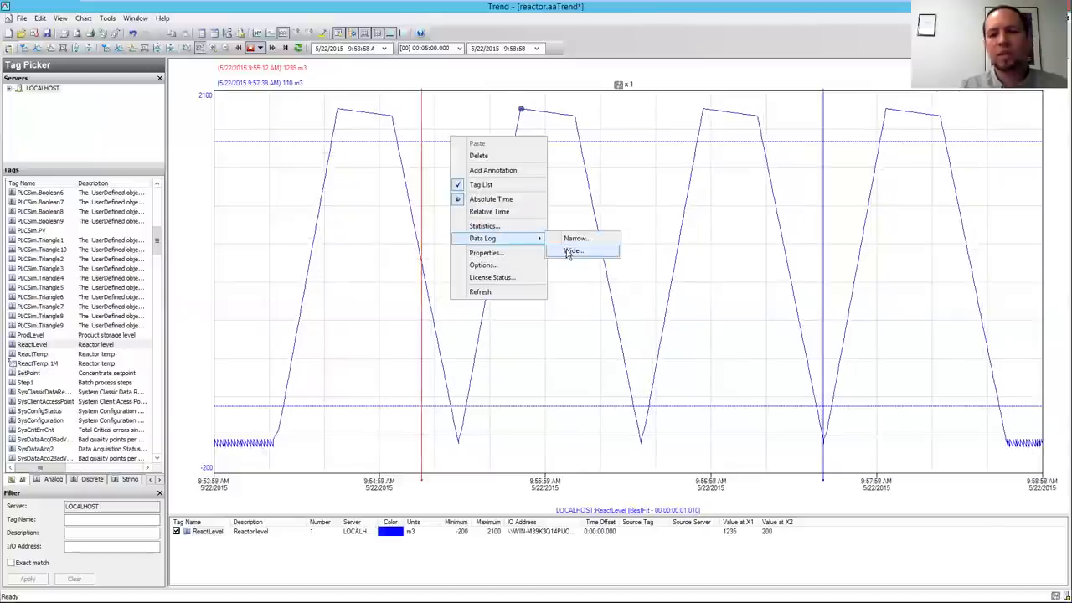
pyautogui.click(573, 252)
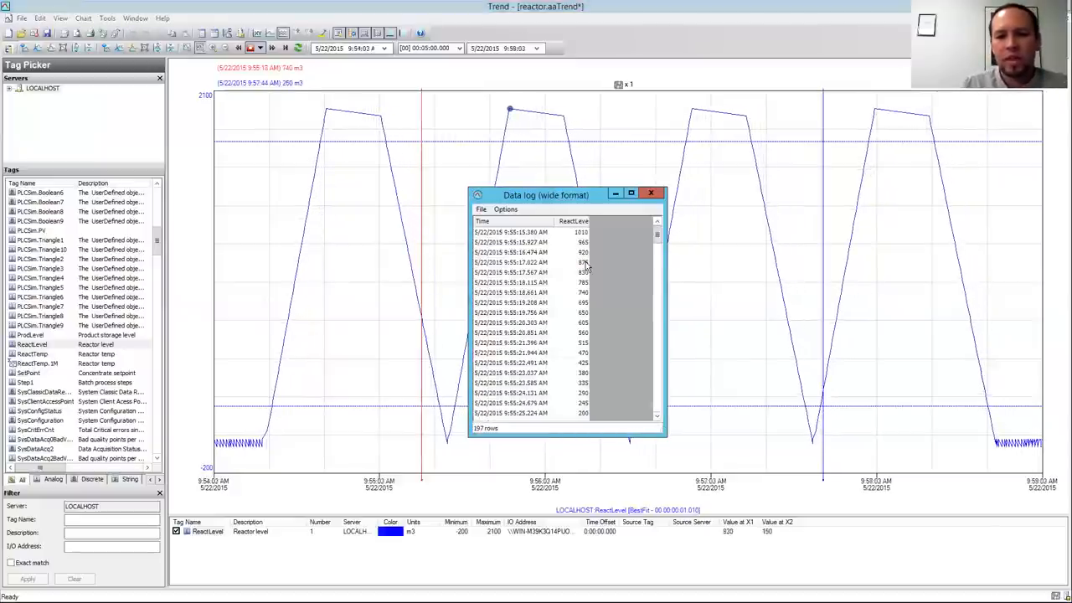
pyautogui.click(506, 208)
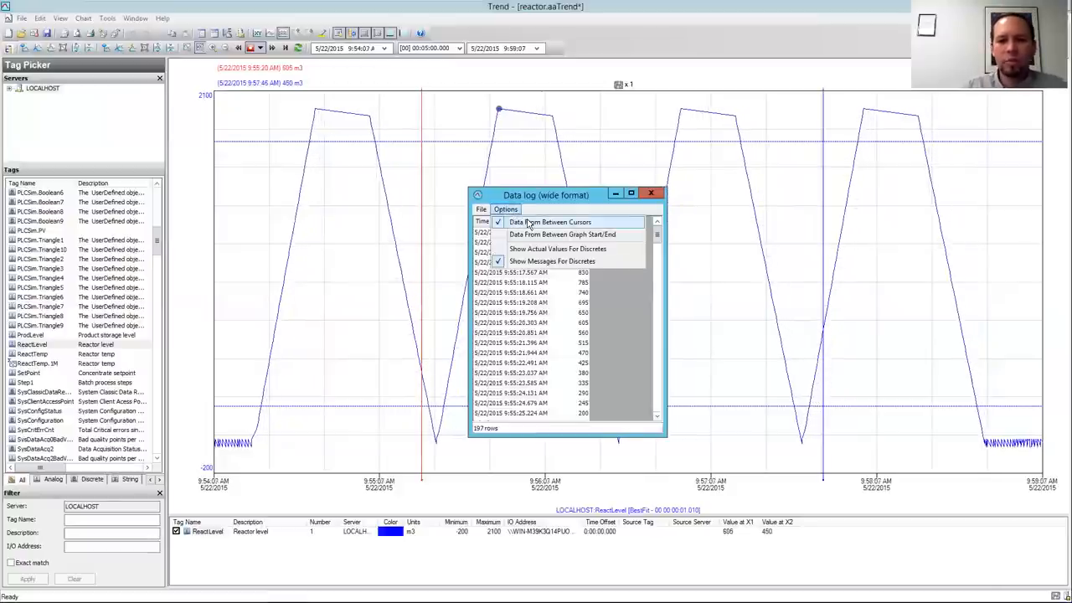
pyautogui.moveTo(563, 234)
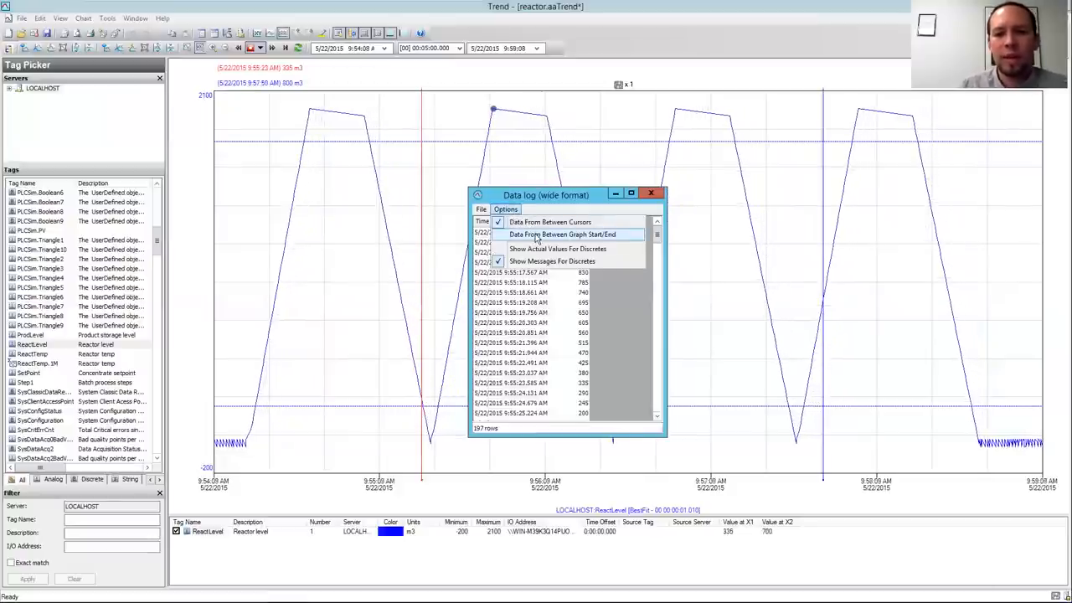
pyautogui.click(563, 235)
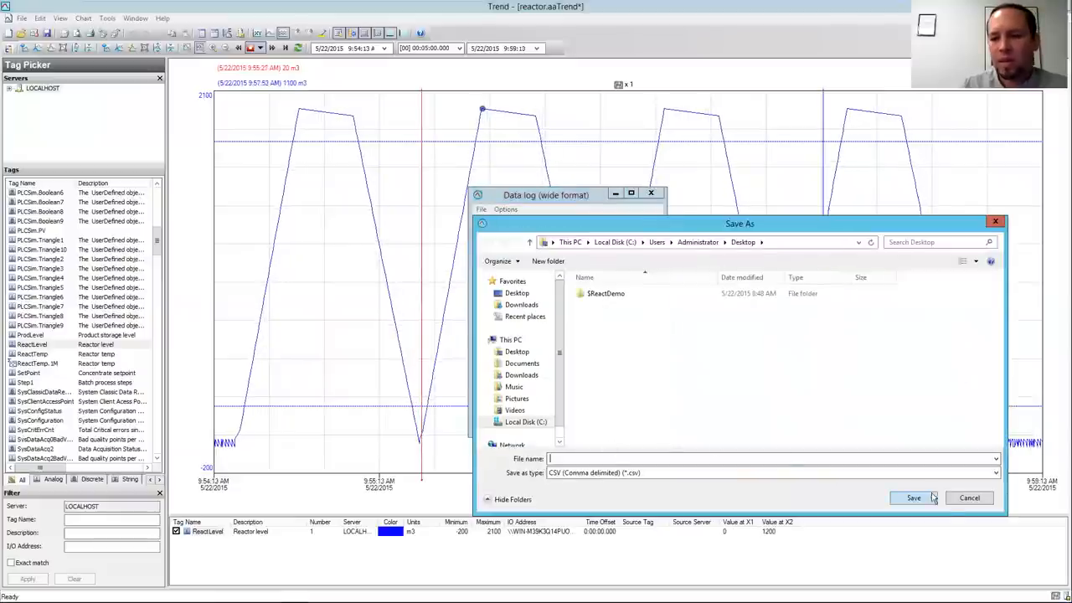
pyautogui.click(969, 498)
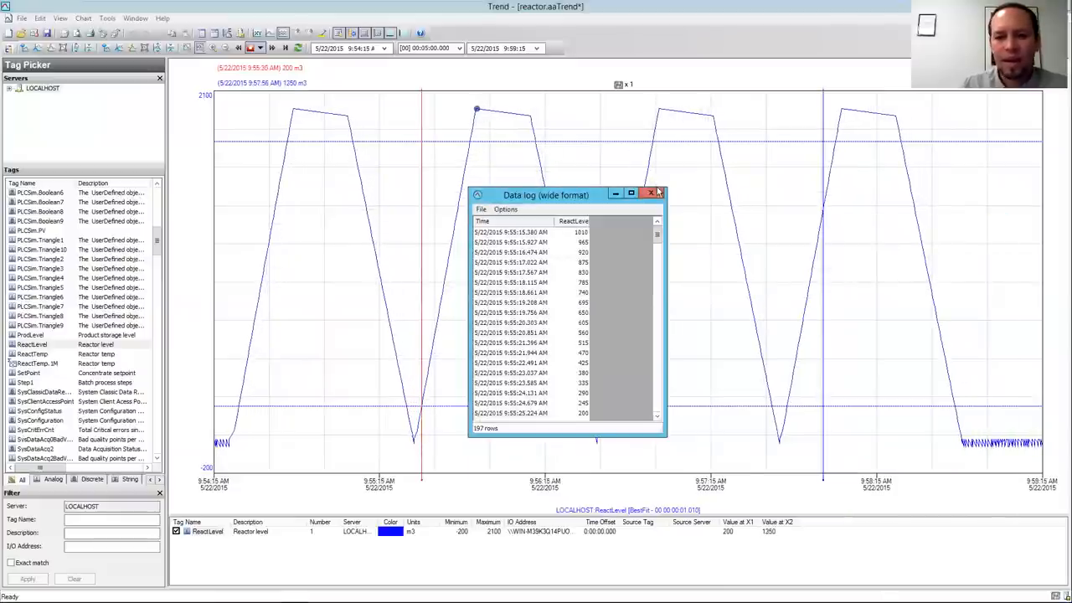
pyautogui.click(660, 195)
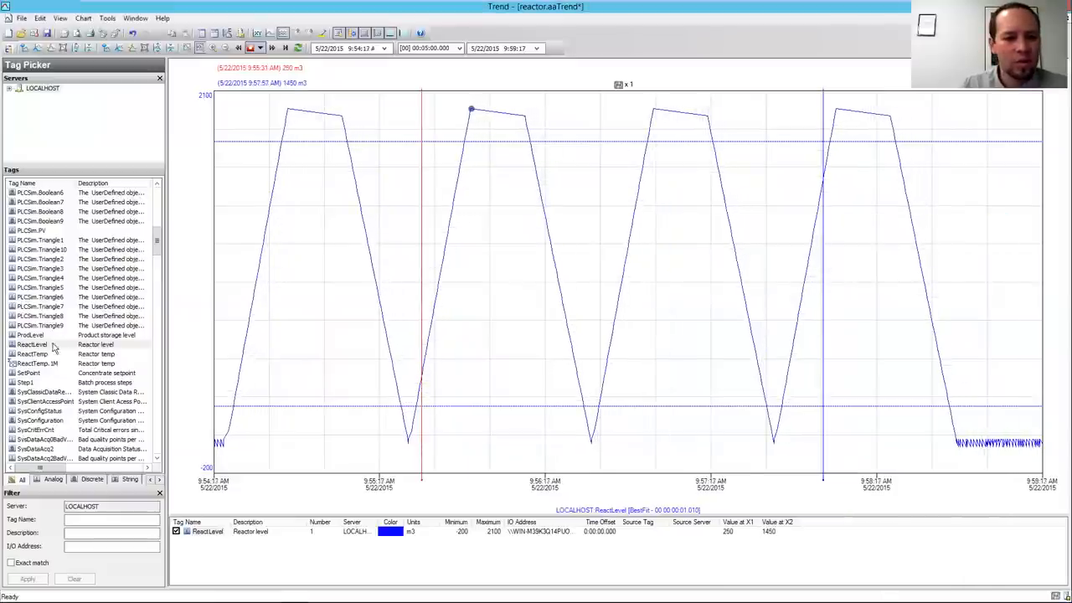
# Step: Overlay the ReactTemp tag on the reactor level trend
pyautogui.click(33, 353)
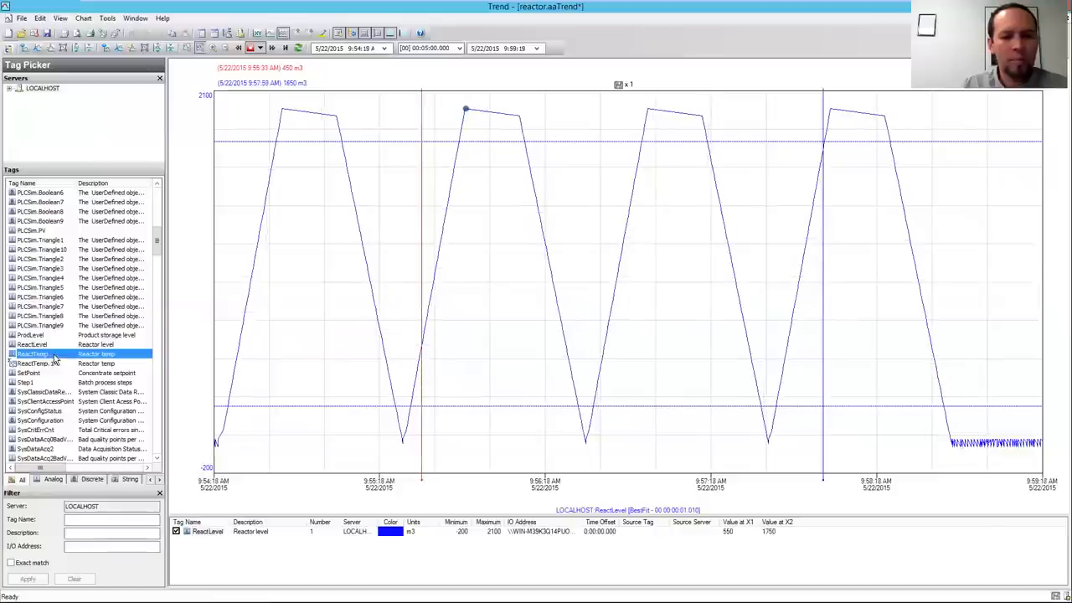
pyautogui.doubleClick(34, 354)
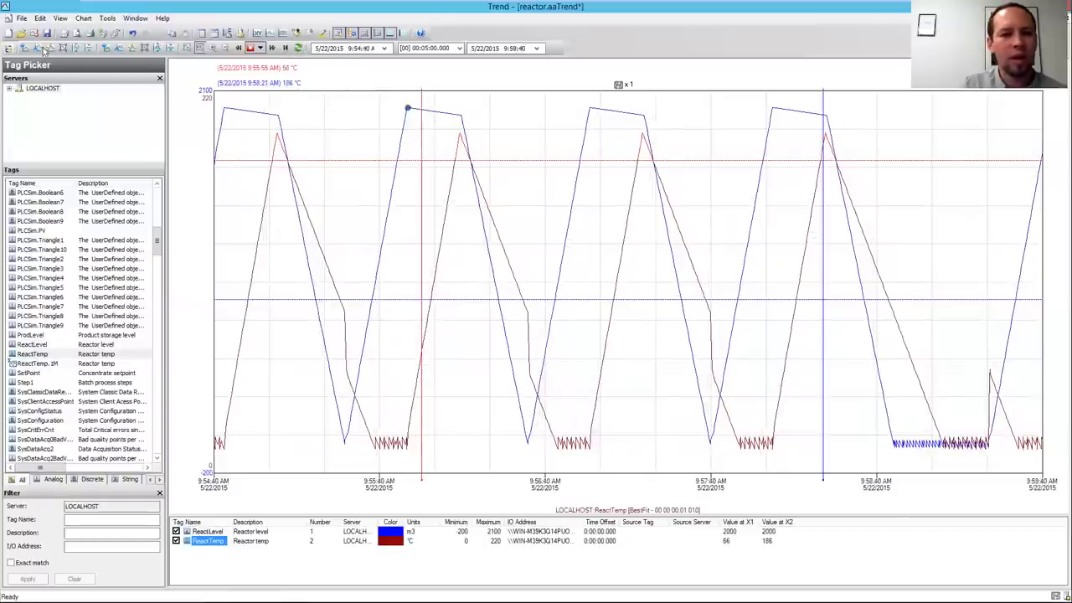
# Step: Save the trend as a new file named 'saved trend' on the Desktop
pyautogui.click(20, 16)
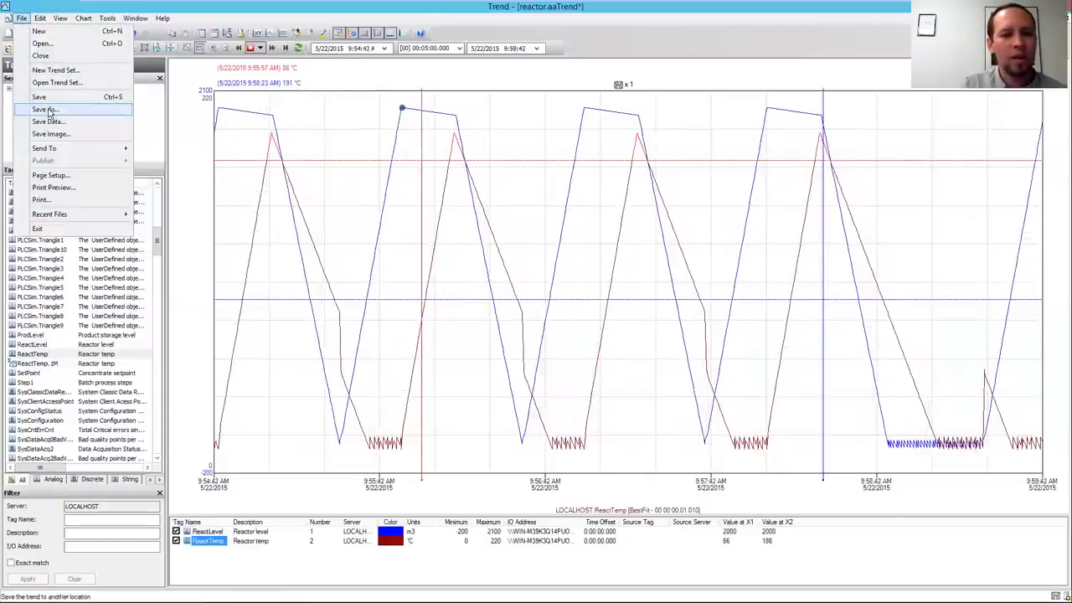
pyautogui.click(47, 109)
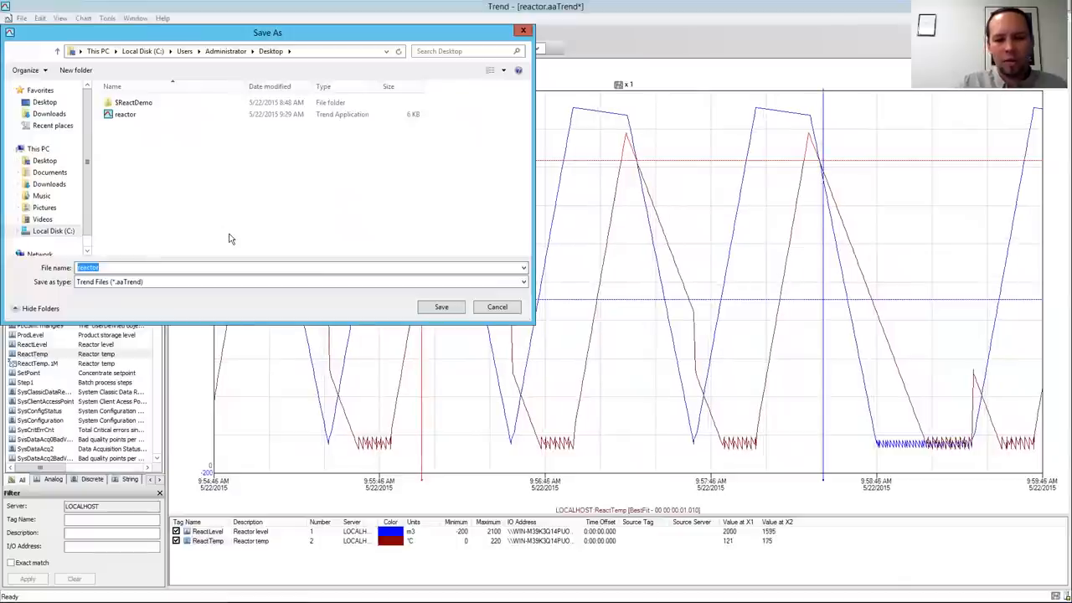
pyautogui.write('t')
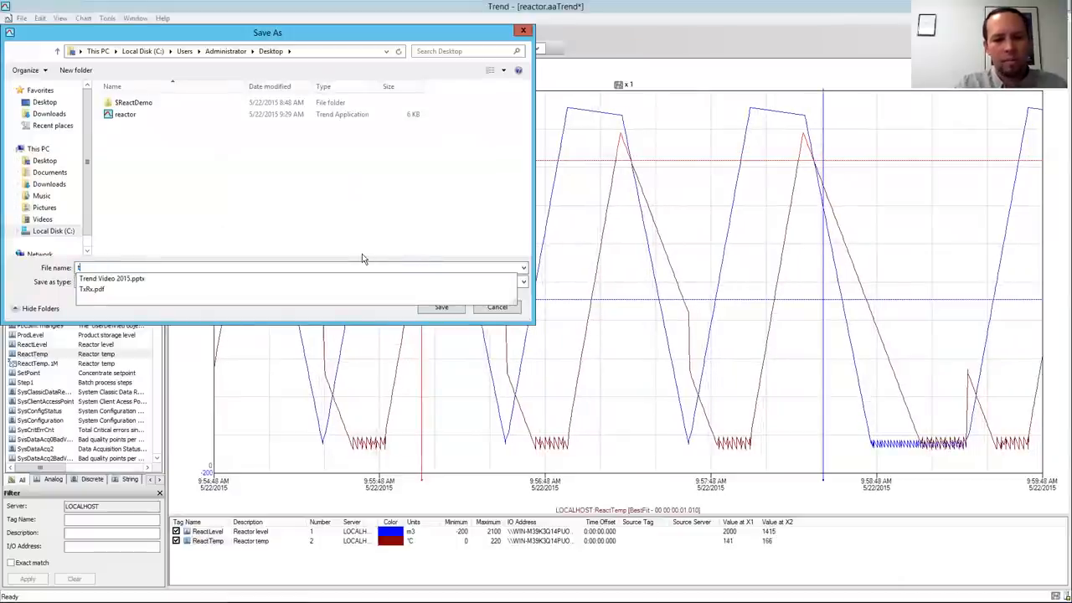
pyautogui.write('saved tren')
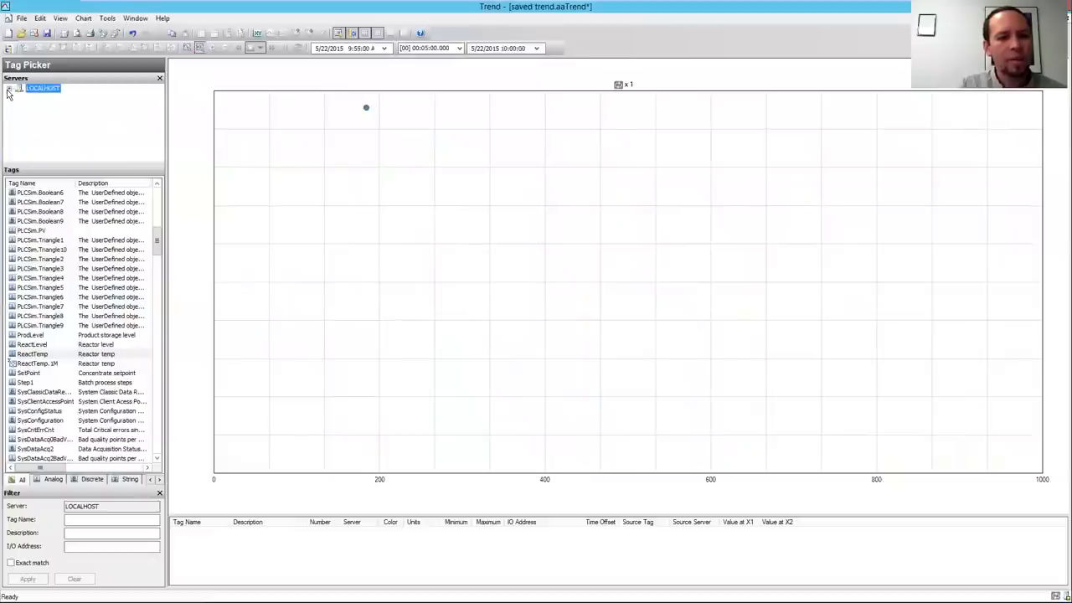
# Step: Create a new private tag group named Reactor
pyautogui.rightClick(44, 107)
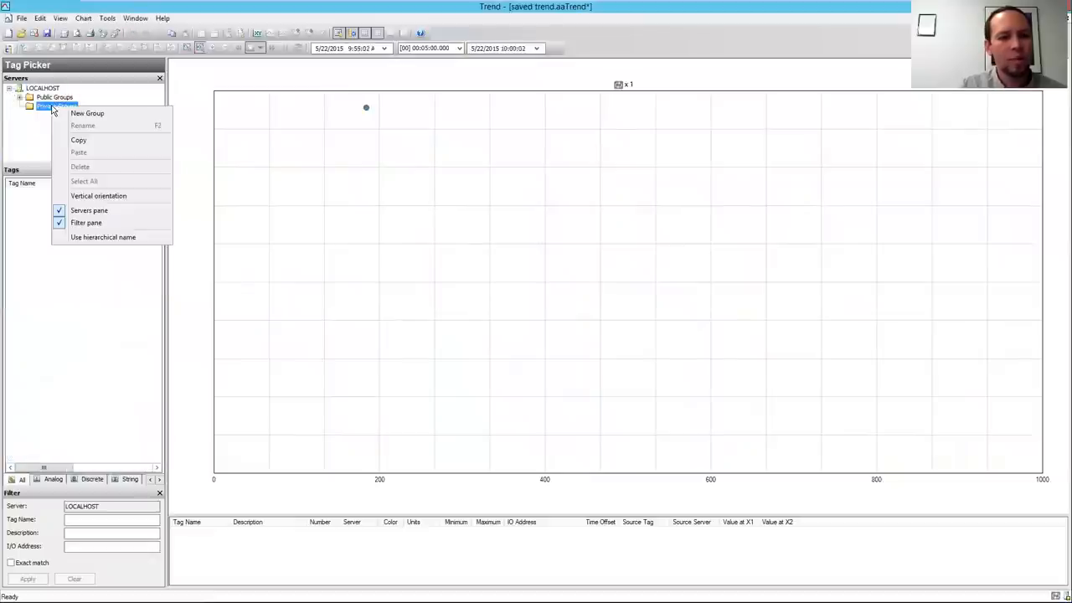
pyautogui.click(87, 114)
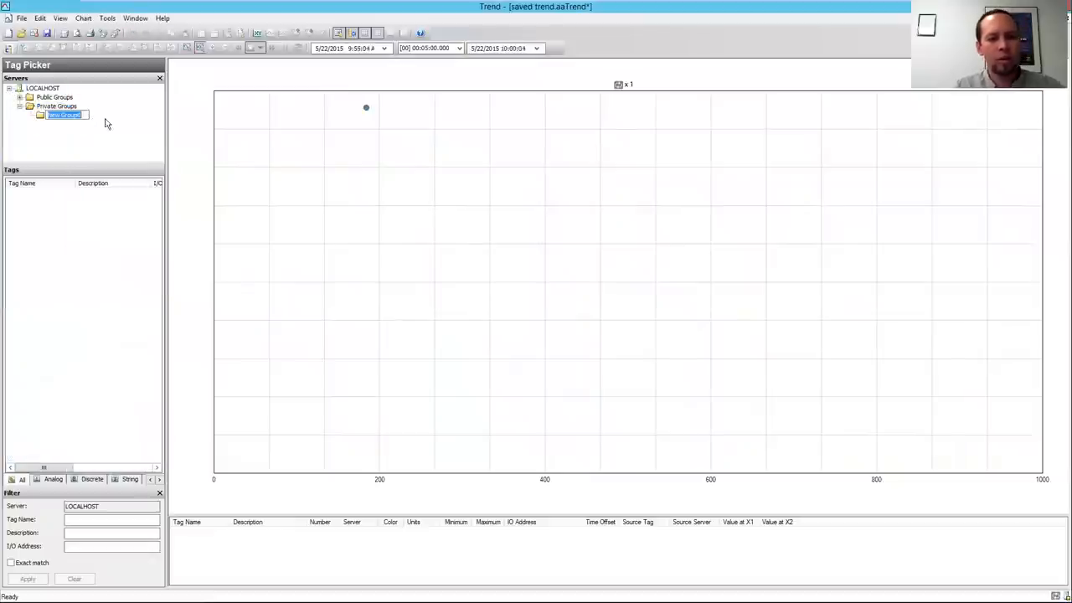
pyautogui.write('Reactor')
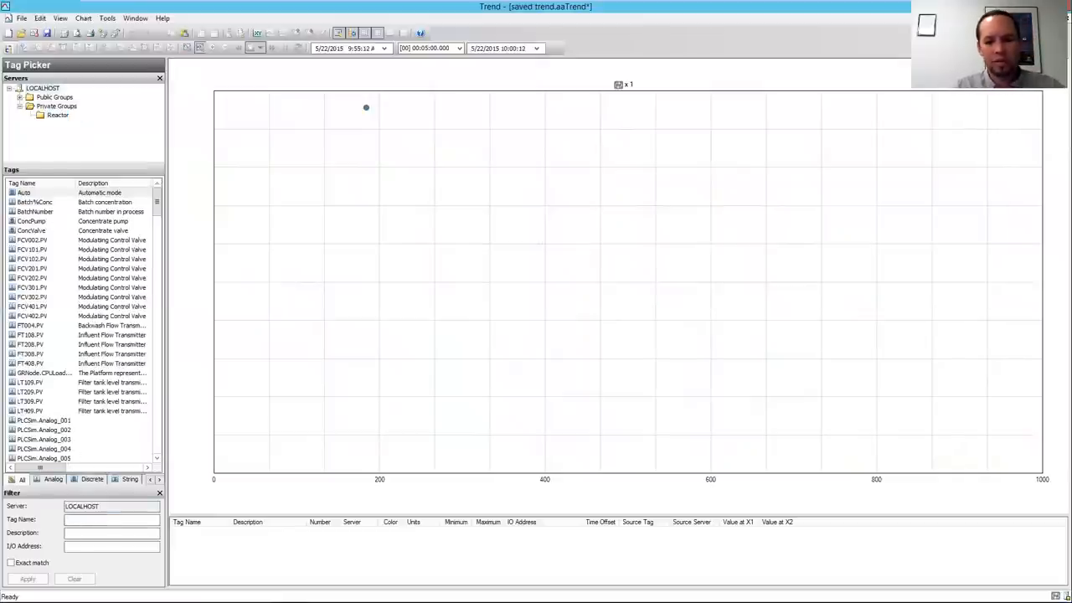
# Step: Filter tags by 'con' and 'level', add ConcPump and ProdLevel to Reactor, then clear the filter
pyautogui.write('con')
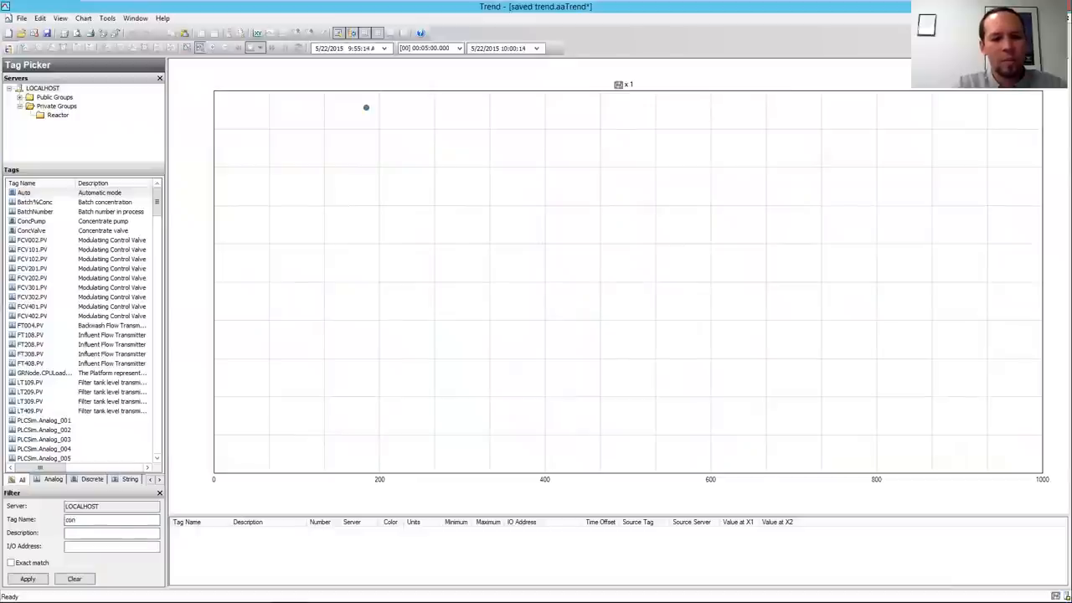
pyautogui.click(27, 579)
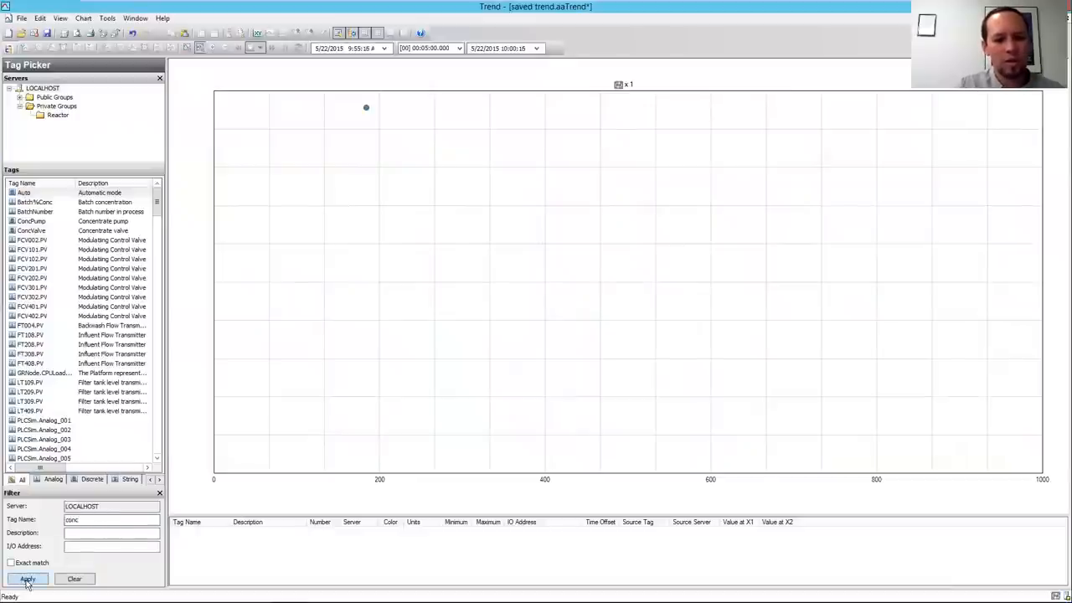
pyautogui.click(27, 580)
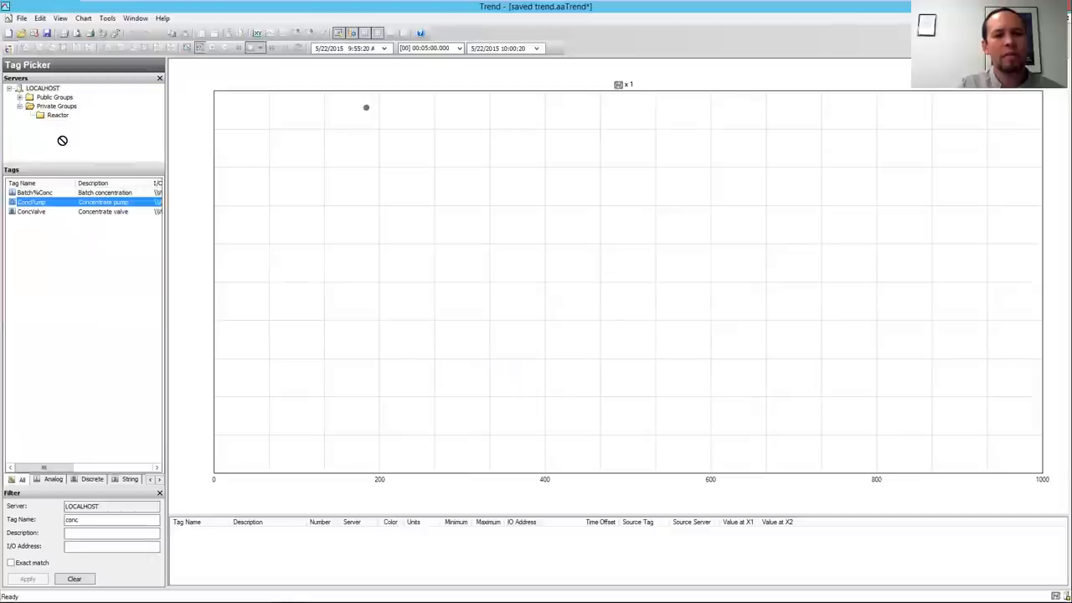
pyautogui.moveTo(99, 474)
pyautogui.write('prod')
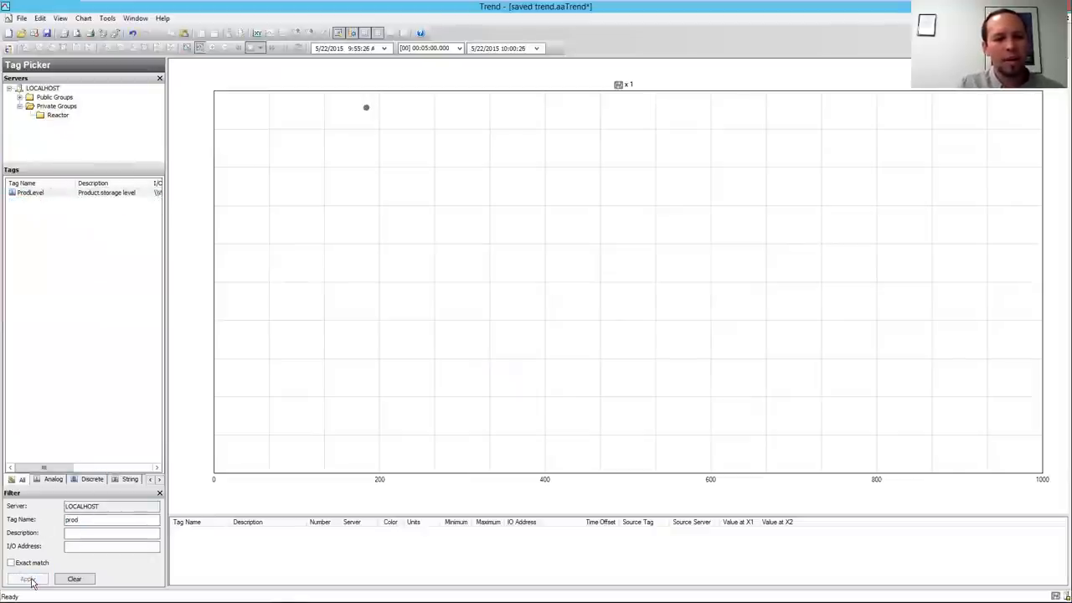
pyautogui.click(30, 191)
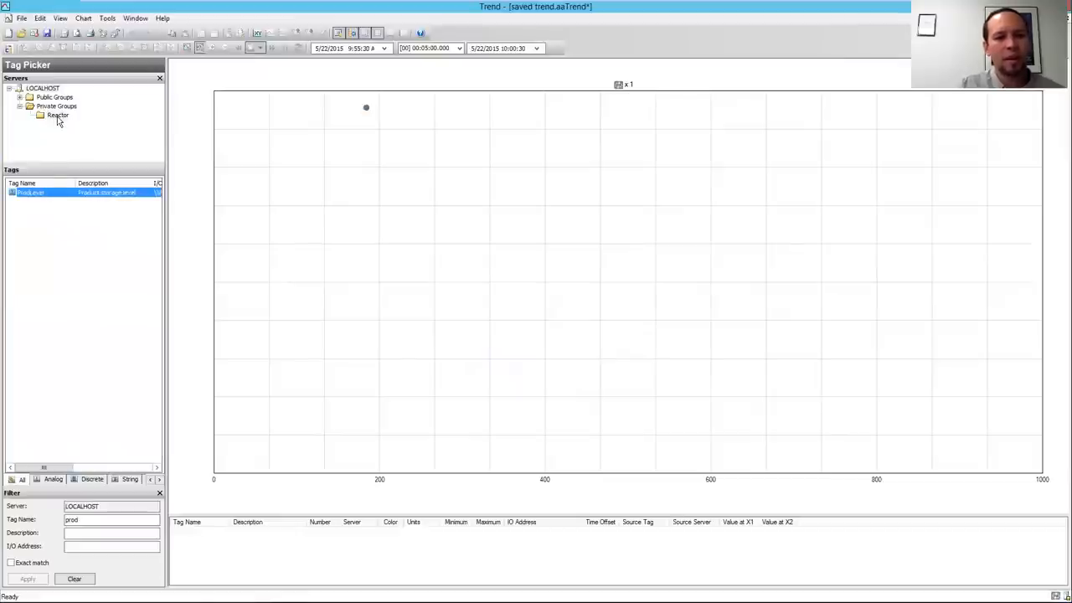
pyautogui.click(74, 579)
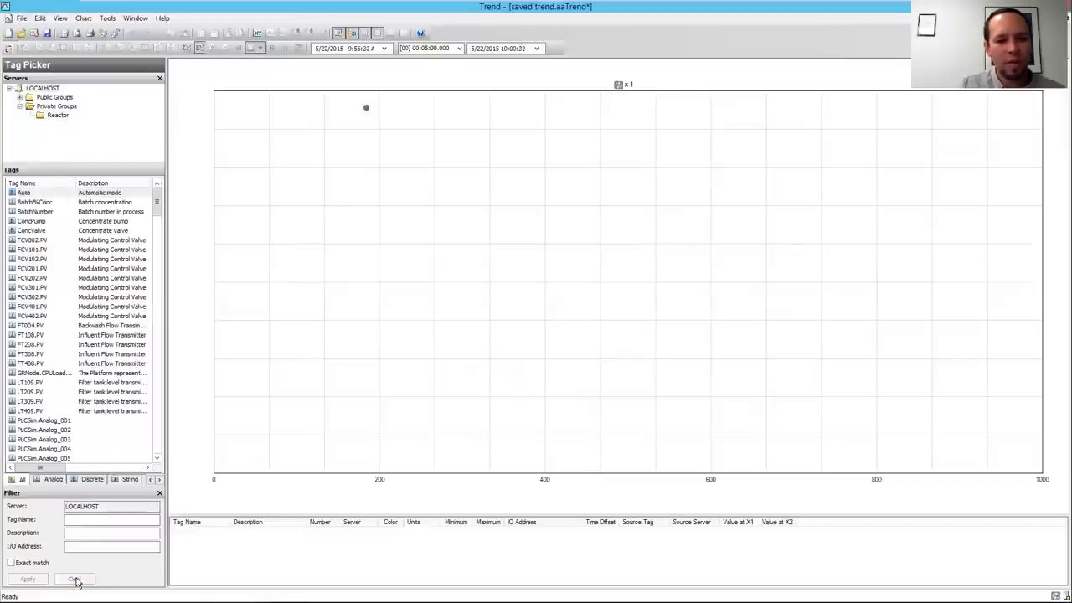
# Step: Plot the Reactor group's ConcPump and ProdLevel tags, then bring InTouch WindowViewer forward
pyautogui.click(57, 114)
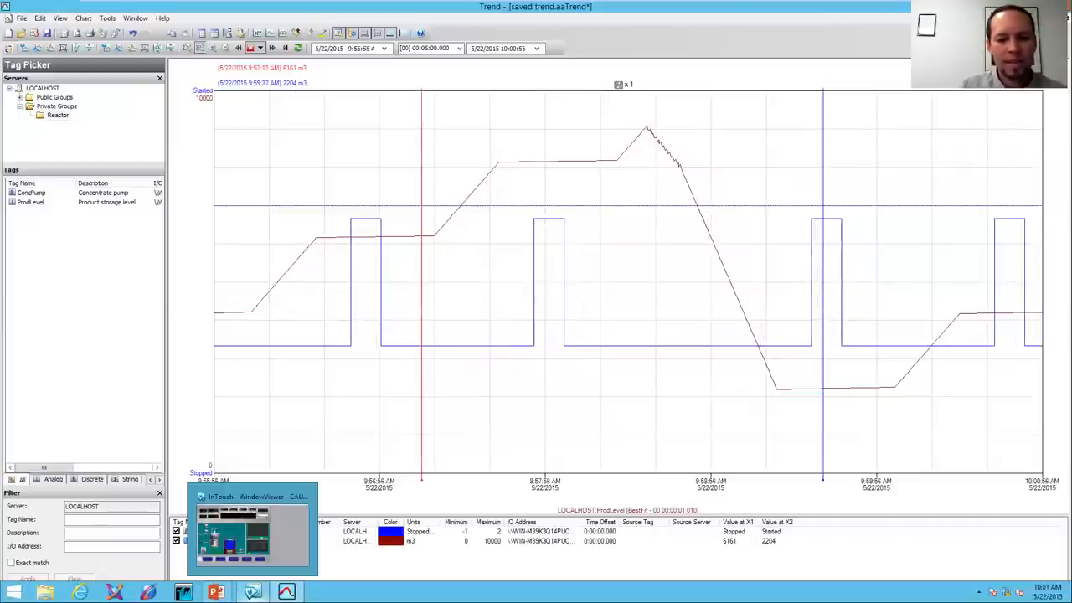
pyautogui.click(251, 537)
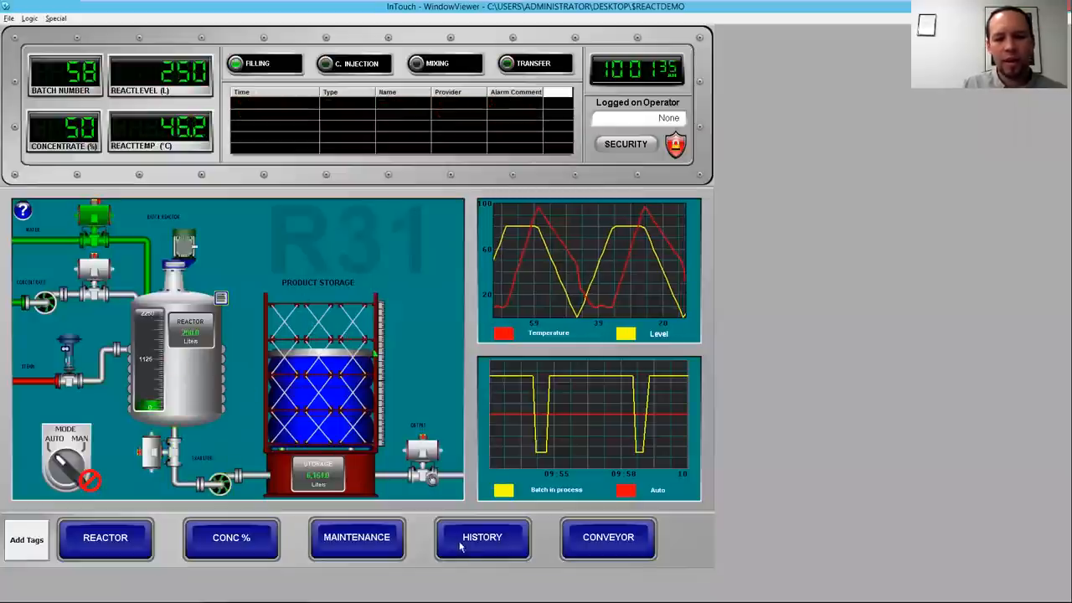
# Step: Load 'saved trend.aaTrend' from the Desktop into the embedded trend via HISTORY
pyautogui.click(483, 536)
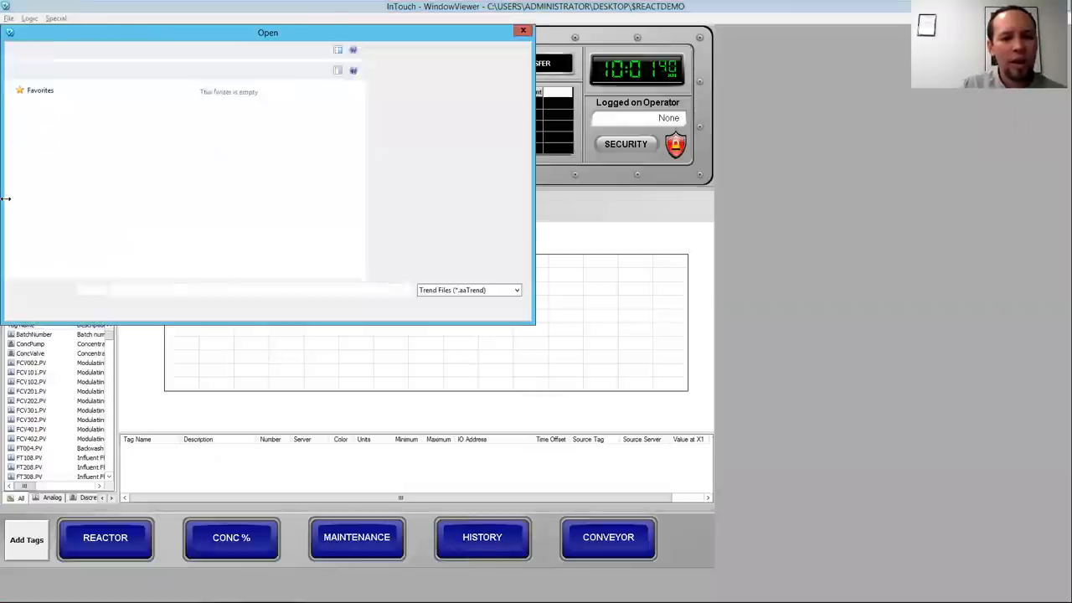
pyautogui.click(171, 159)
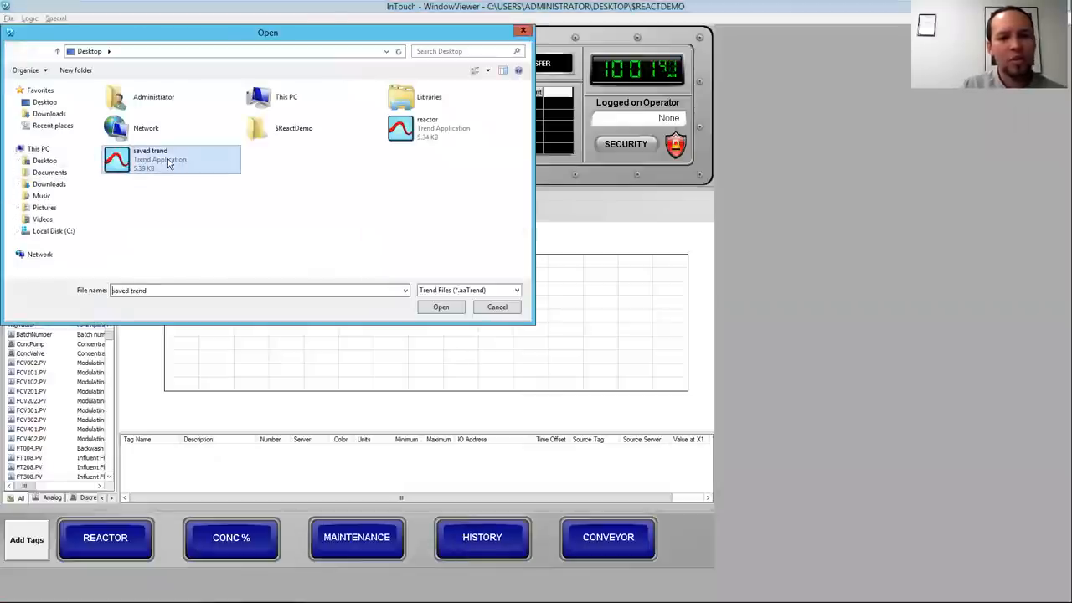
pyautogui.click(441, 306)
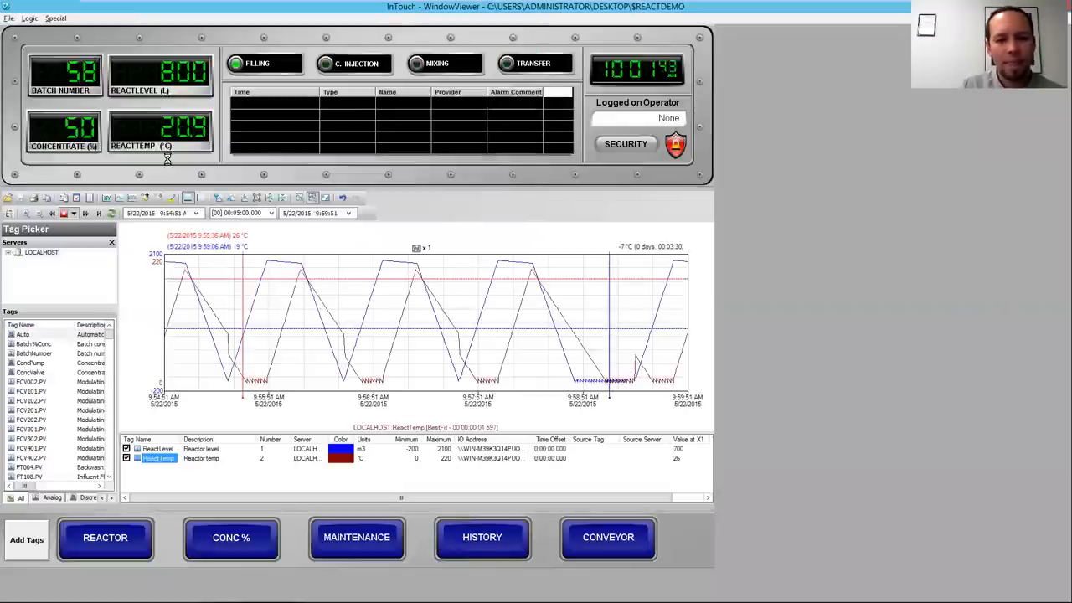
pyautogui.moveTo(265, 261)
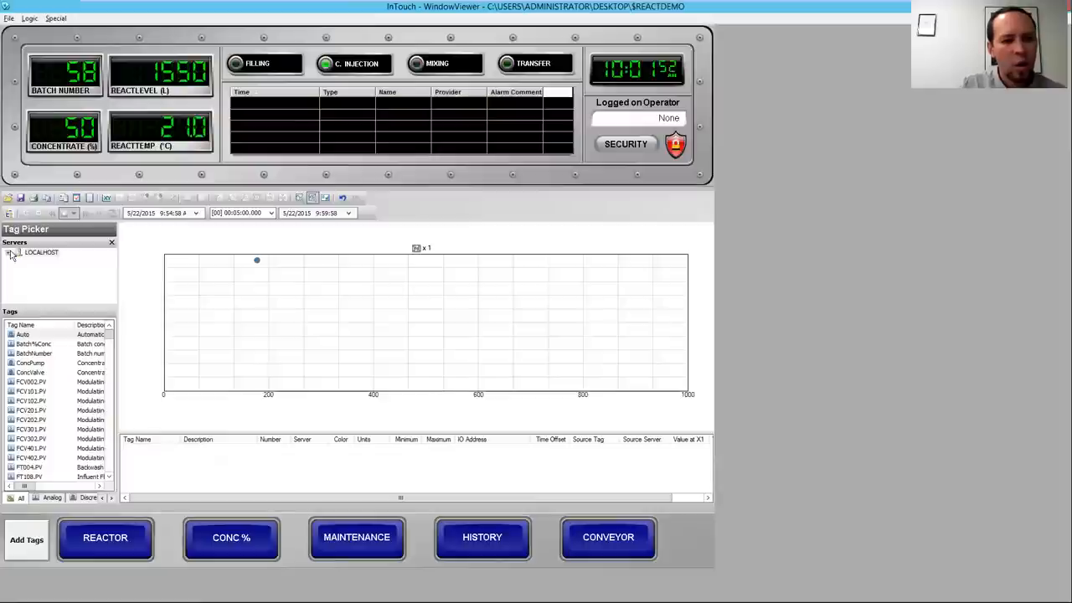
# Step: Expand LOCALHOST's Private Groups and show the Reactor group's tags
pyautogui.click(14, 251)
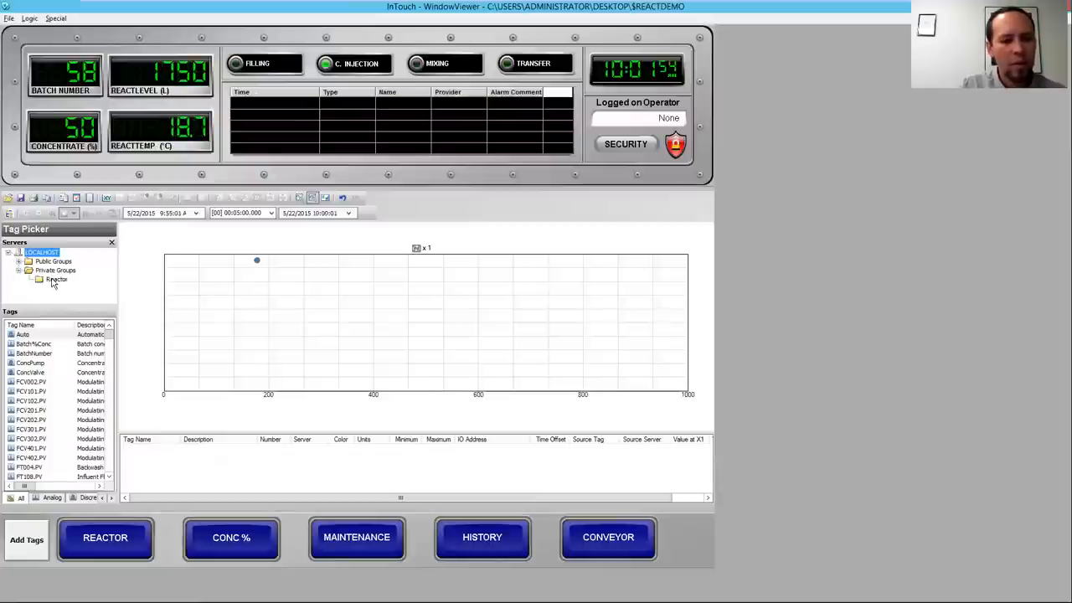
pyautogui.click(57, 278)
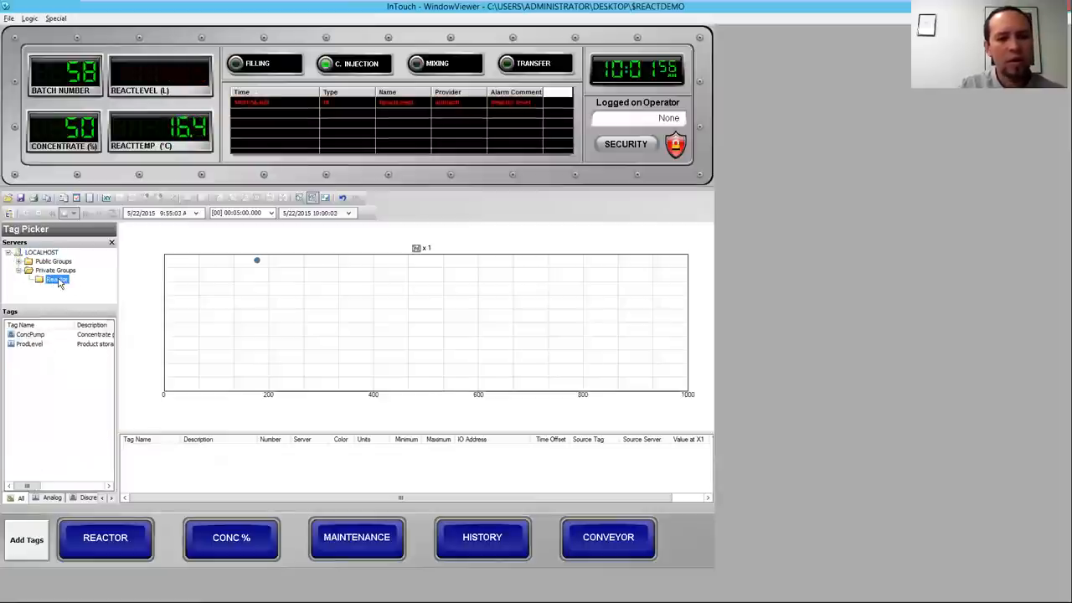